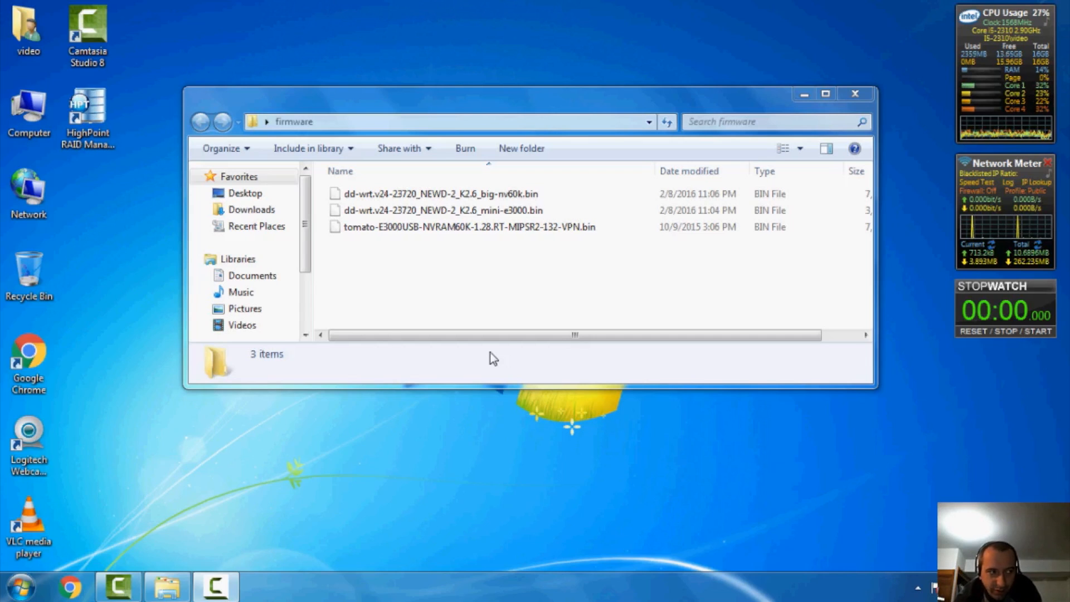
mouse_move(313, 468)
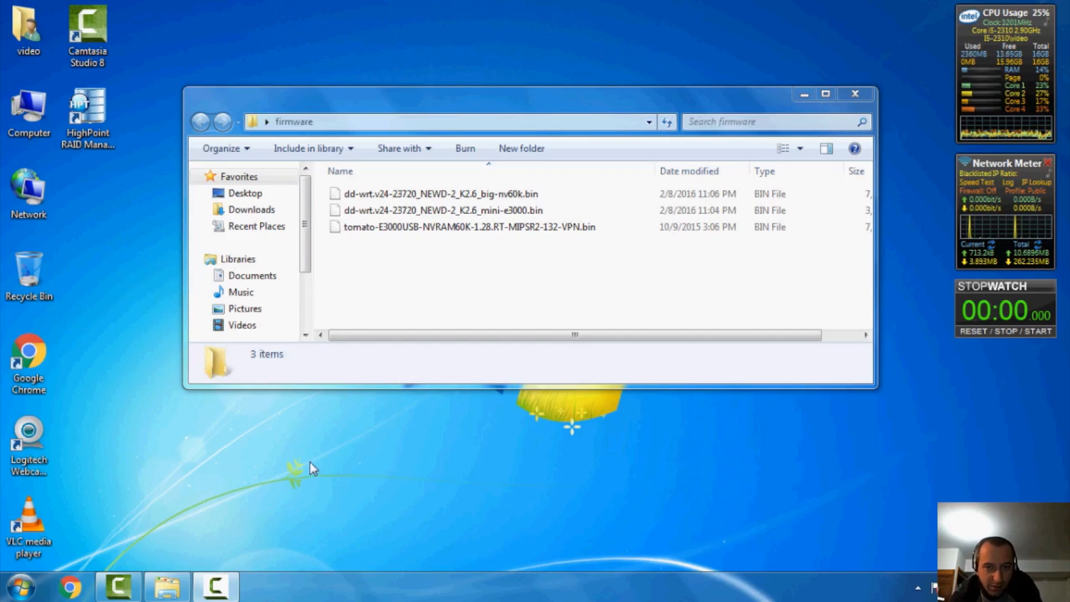
mouse_move(138, 433)
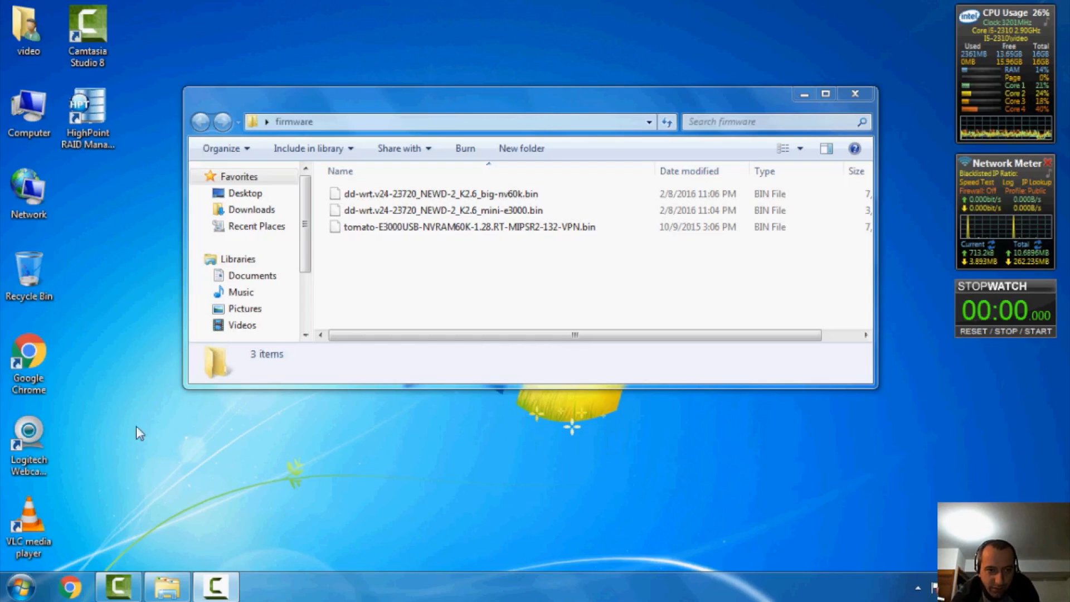
- Launch Chrome, dismiss the default-browser bar and go to the router at 192.168.1.1
left_click(29, 356)
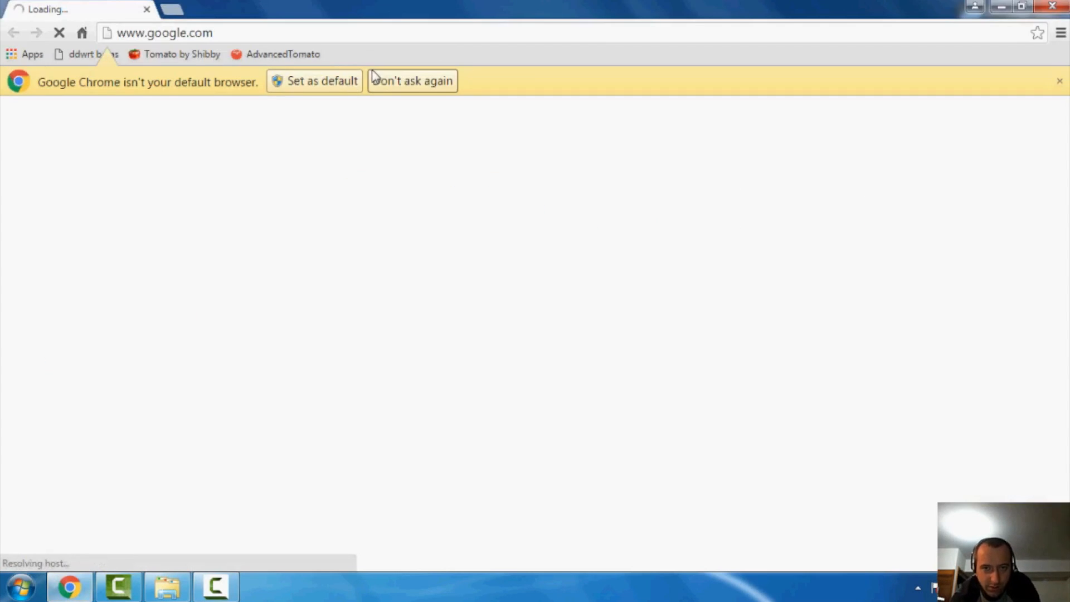
left_click(412, 80)
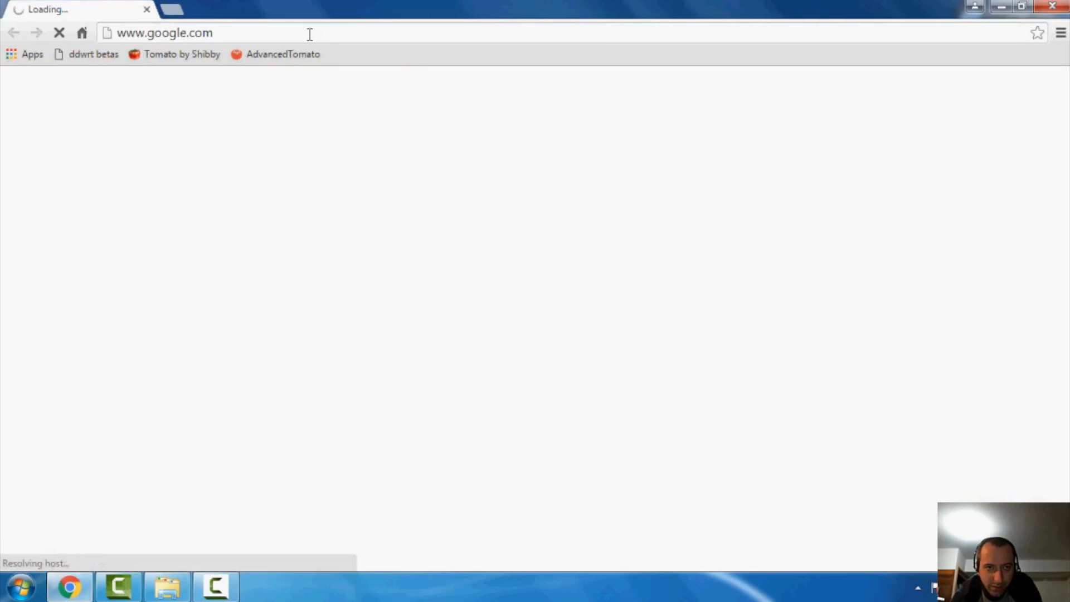
left_click(162, 32)
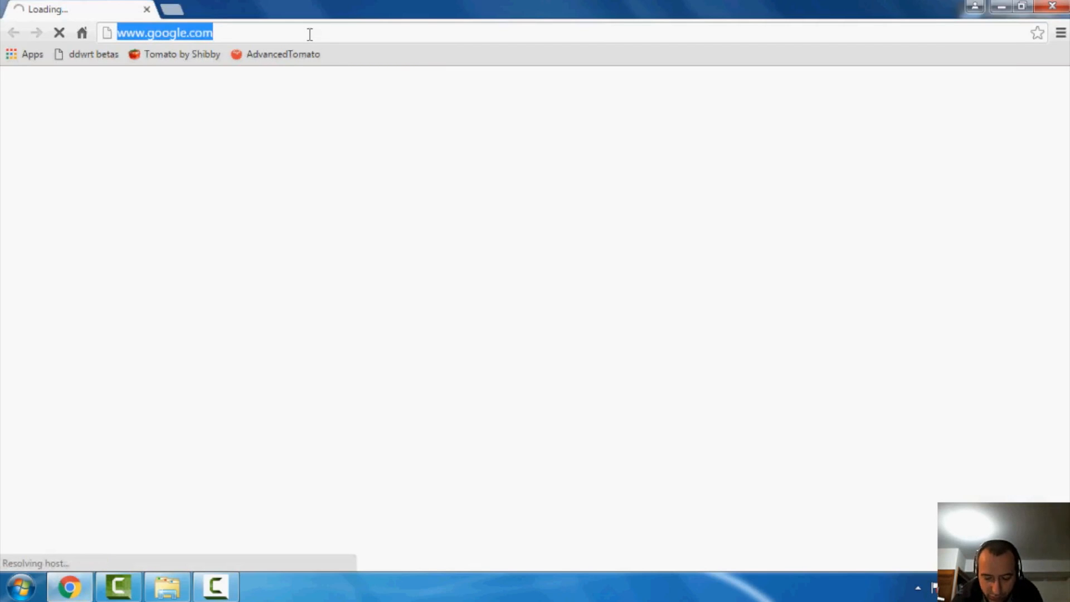
type("192.168.1.1")
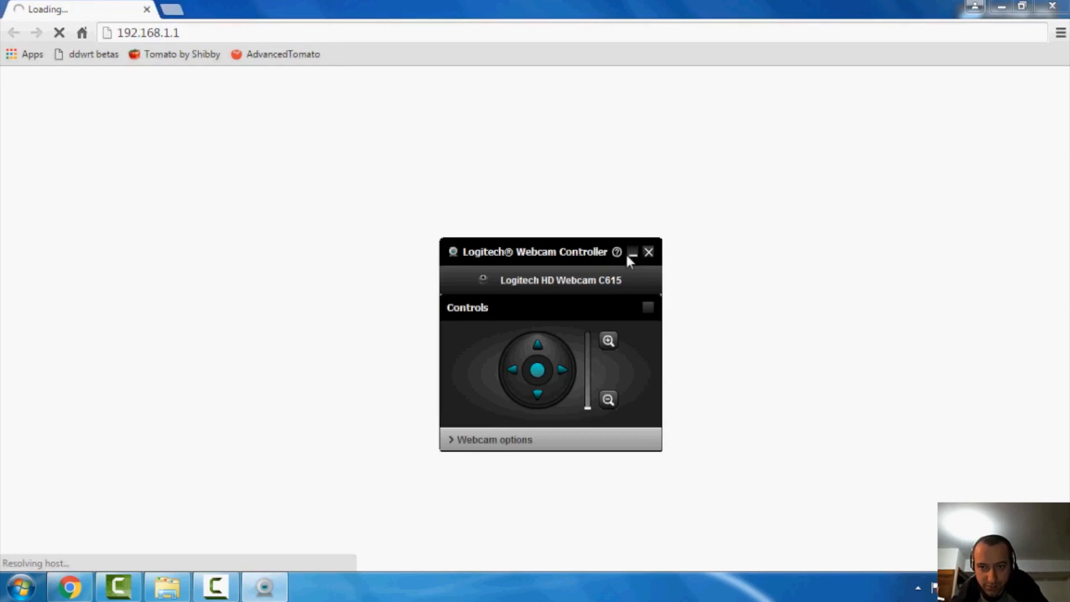
- Clear the webcam popup and enter the username admin at the router login prompt
left_click(636, 252)
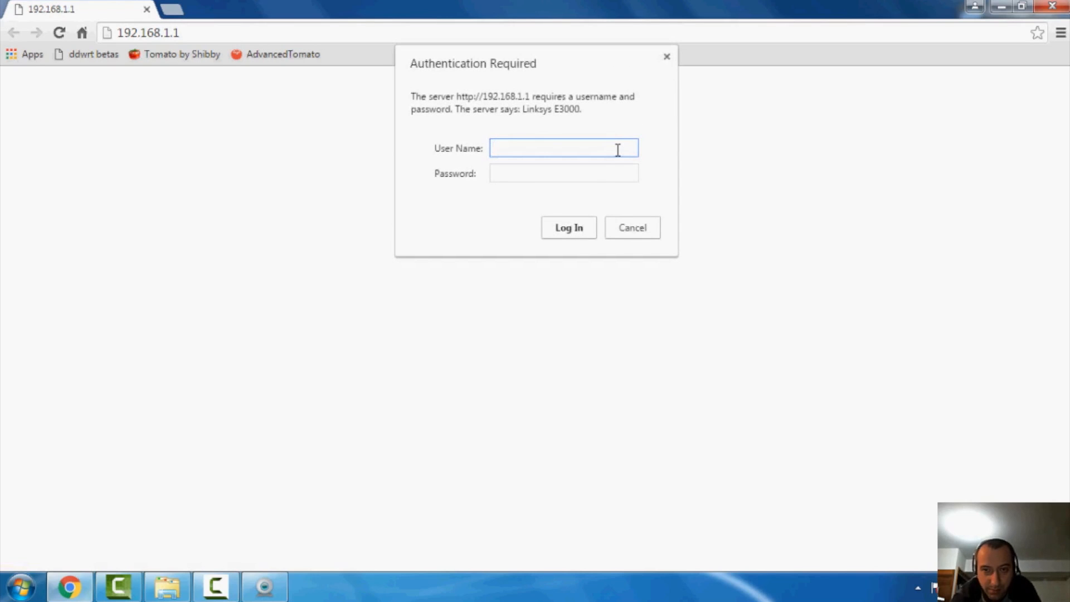
type("admin")
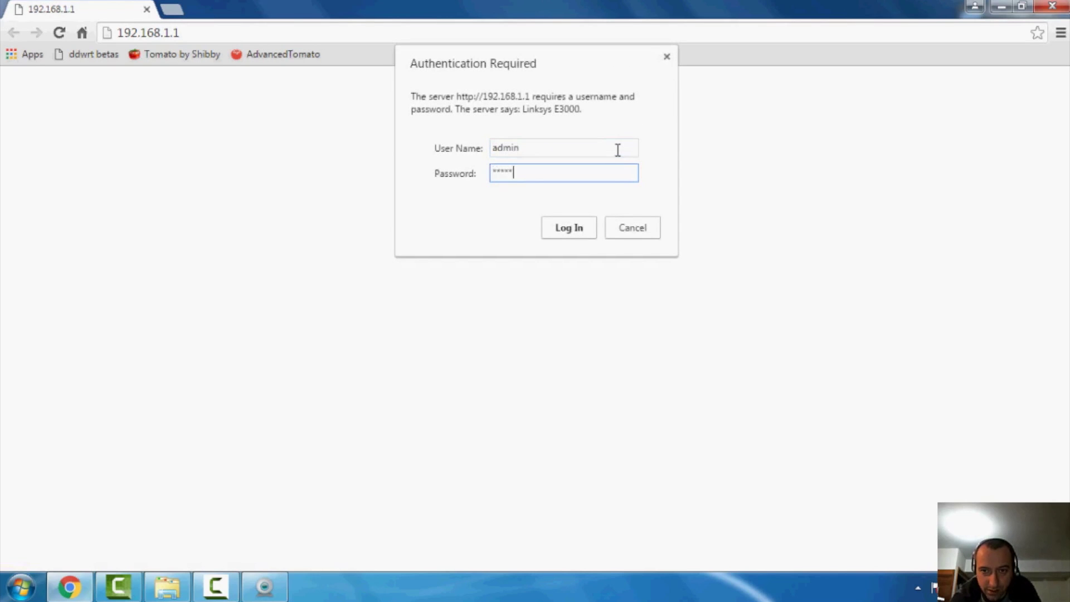
- Log into the router, view its Status page and move to the Administration management page
left_click(568, 227)
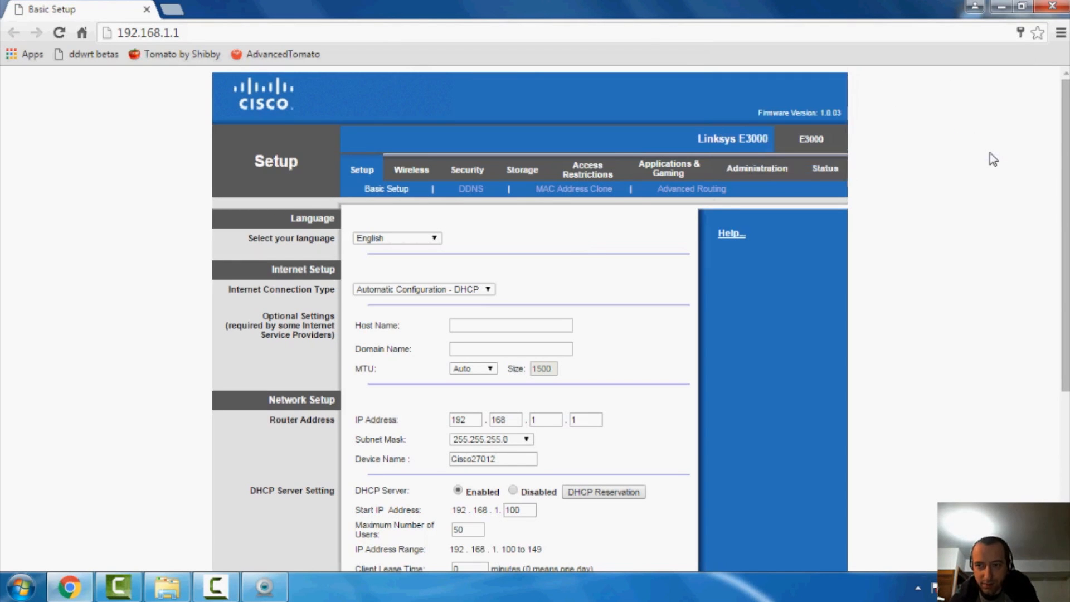
mouse_move(840, 332)
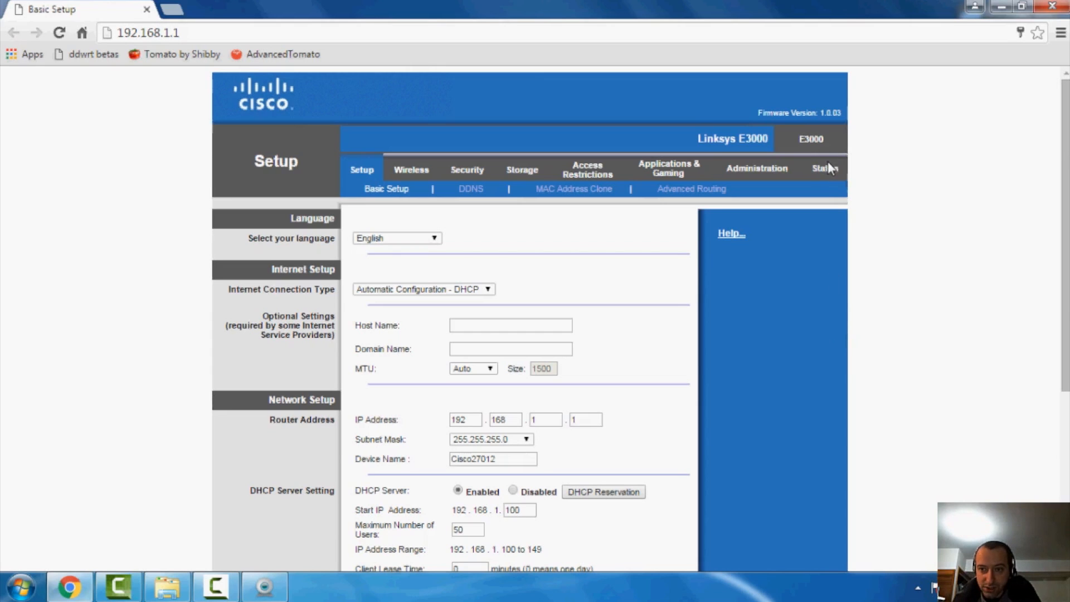
left_click(824, 169)
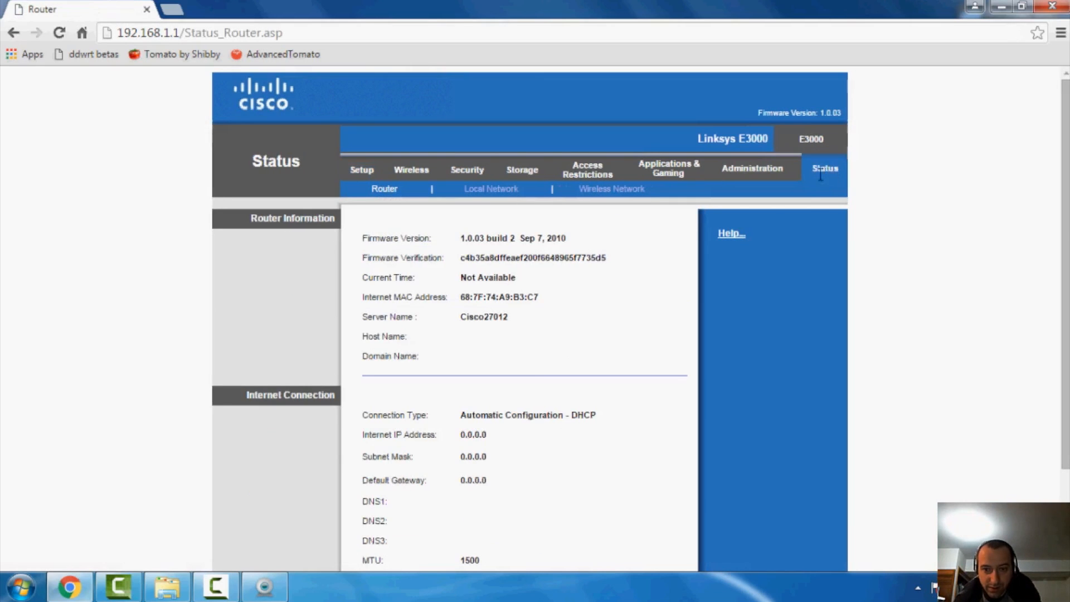
left_click(754, 169)
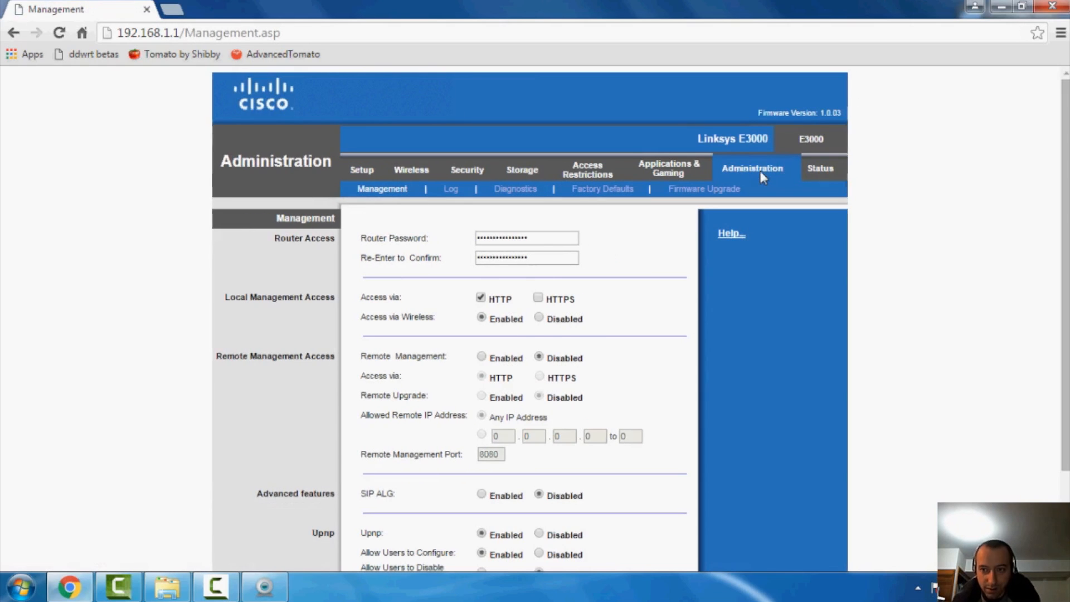
mouse_move(979, 270)
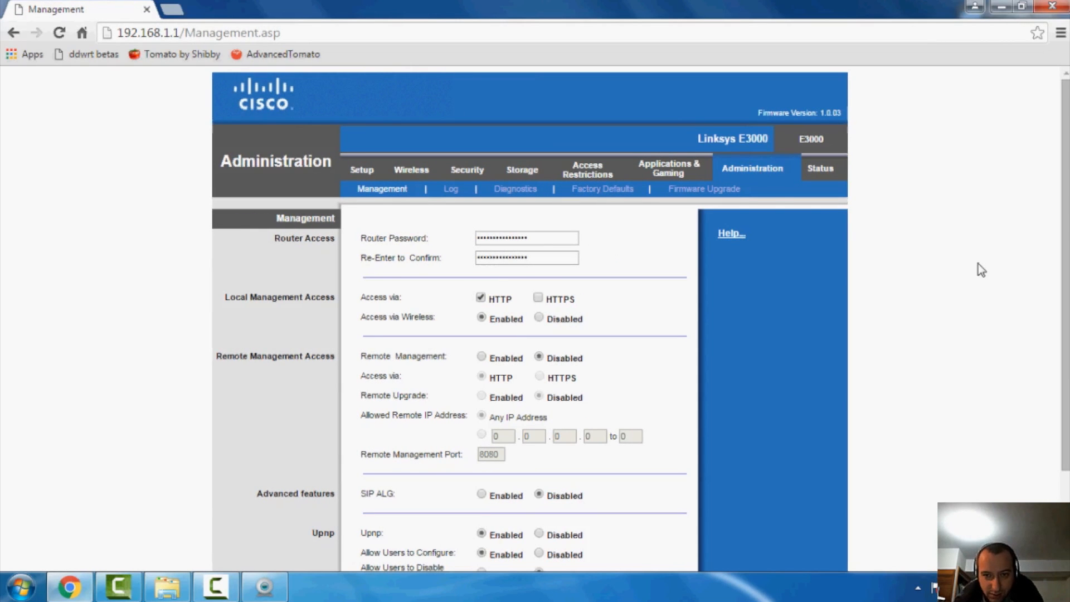
mouse_move(691, 194)
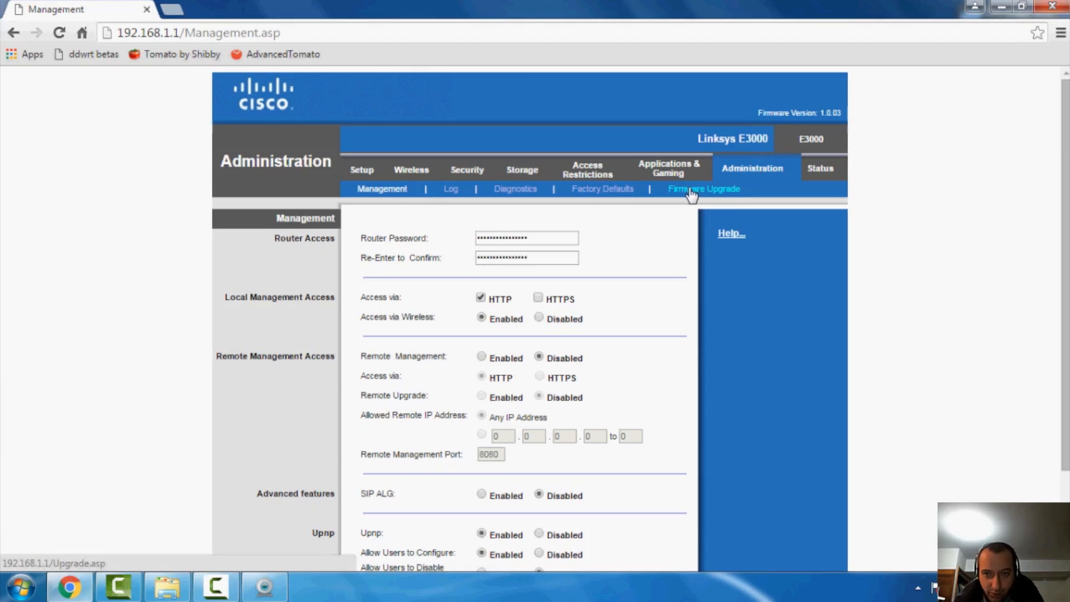
- On Firmware Upgrade, browse from the Desktop into the firmware folder holding the DD-WRT builds
left_click(705, 188)
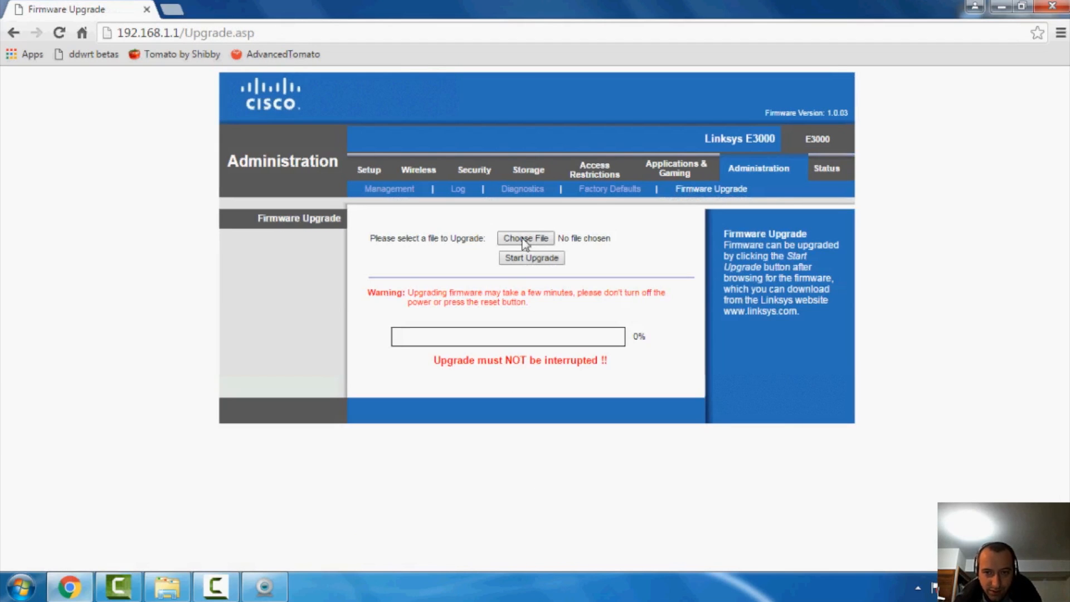
left_click(526, 237)
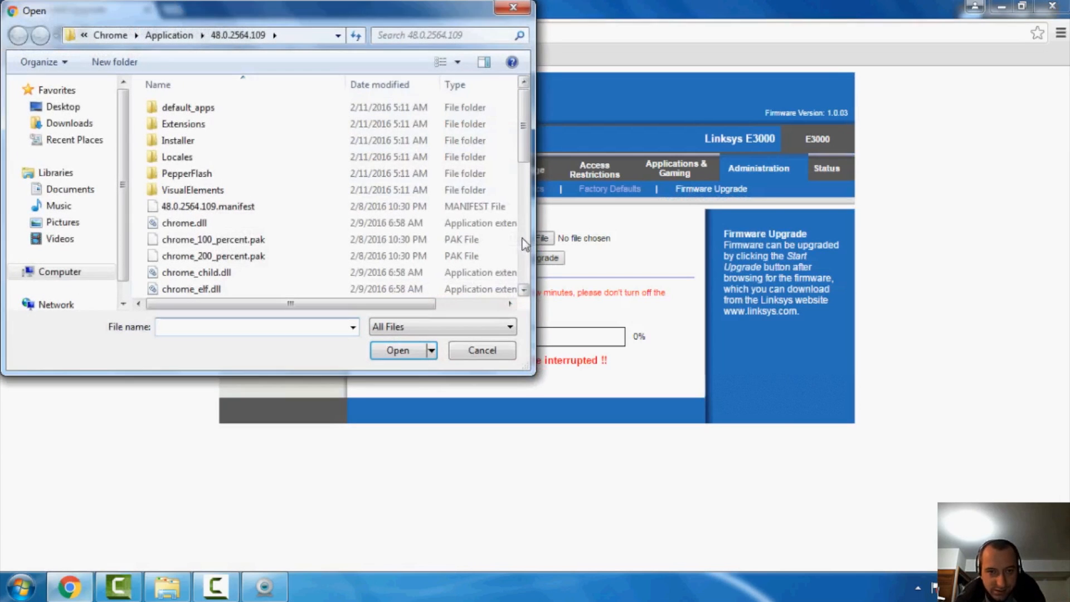
left_click(62, 106)
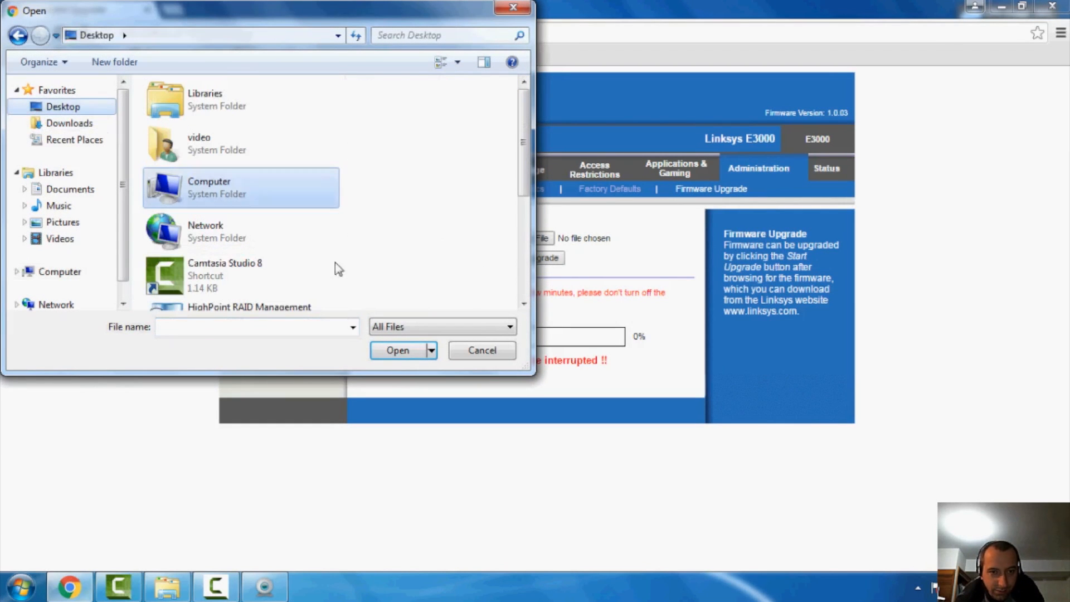
mouse_move(526, 287)
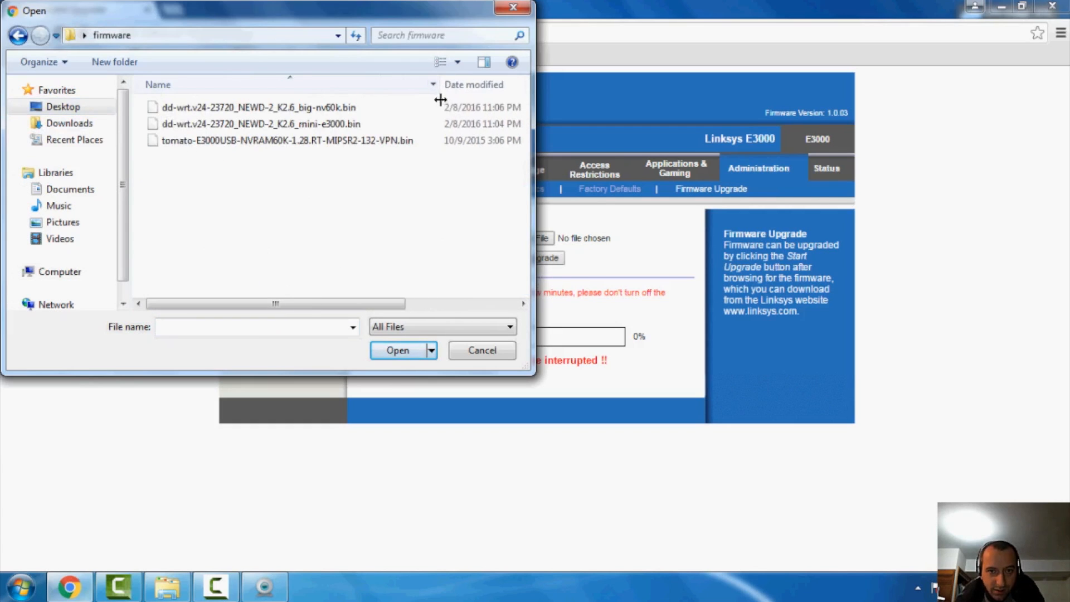
left_click(255, 124)
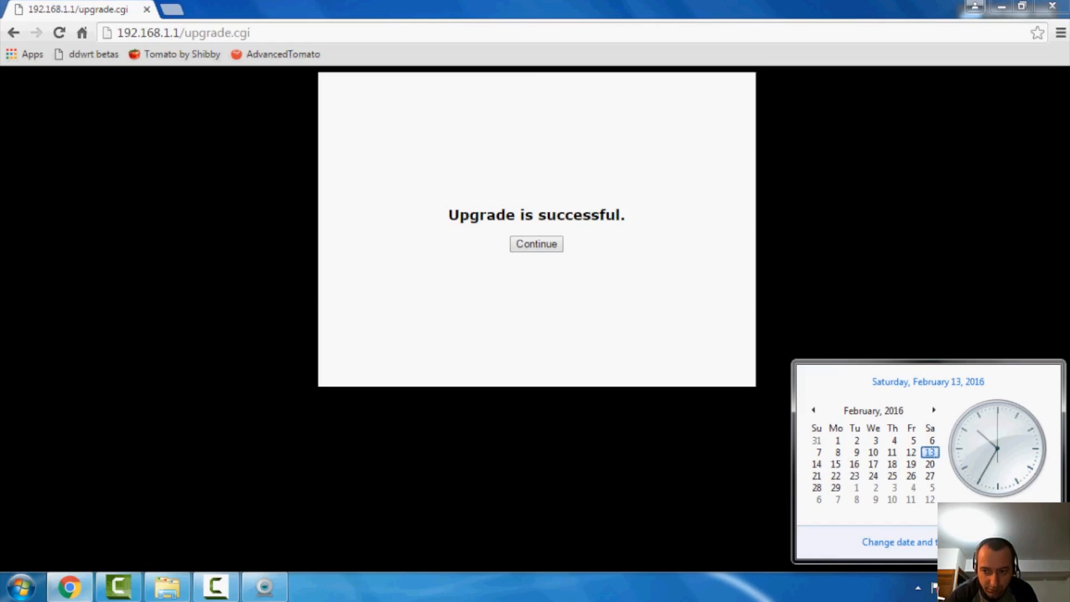
mouse_move(365, 225)
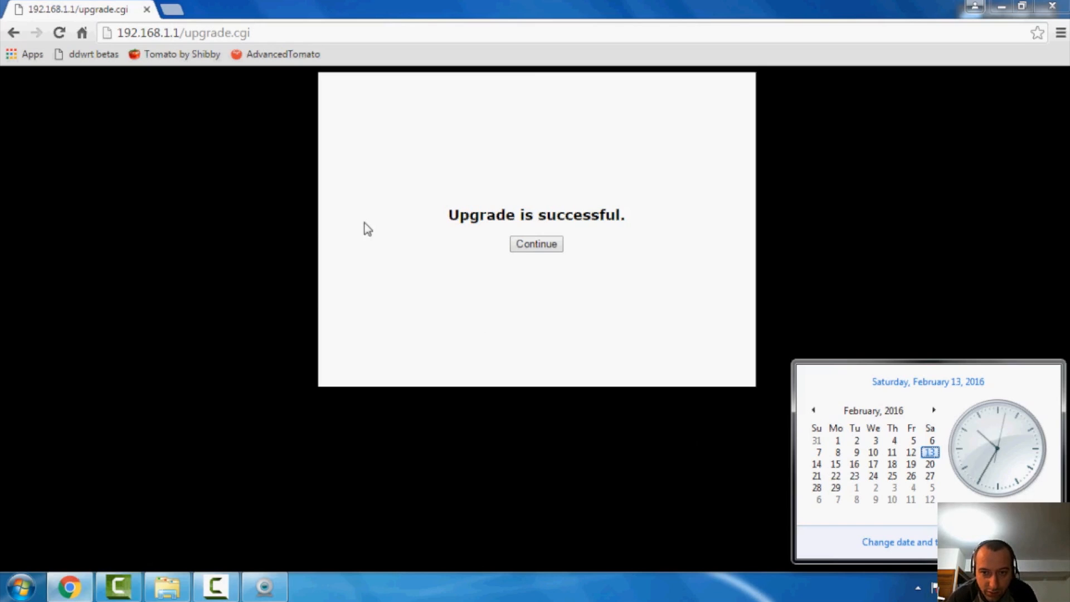
- Continue past the 'Upgrade is successful' page so the router restarts into DD-WRT
left_click(536, 243)
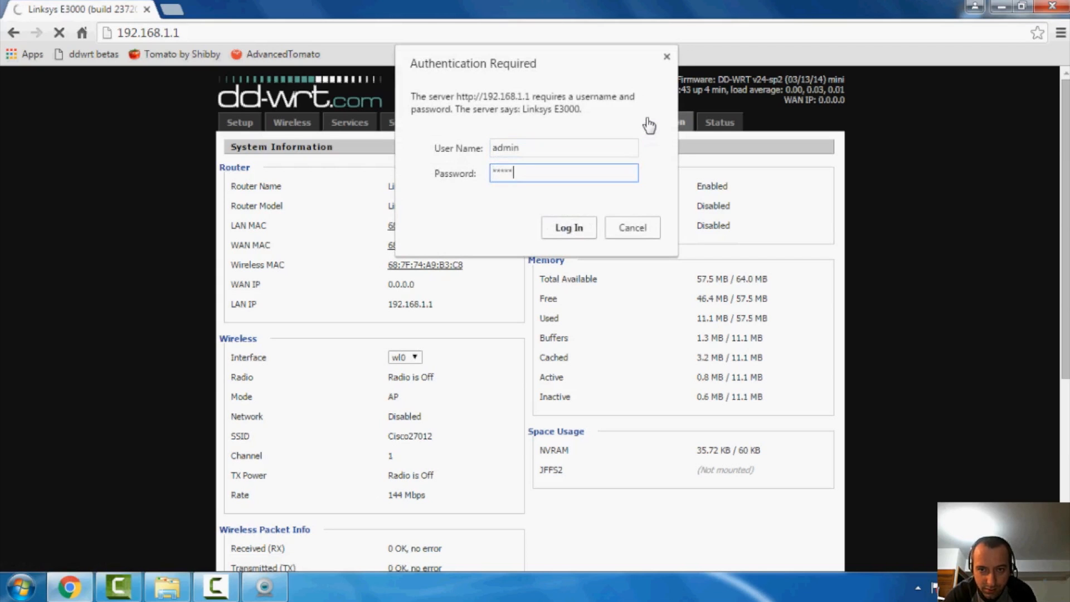
- Submit the old admin login to DD-WRT, getting 401 Unauthorized, and maximise the browser
left_click(568, 227)
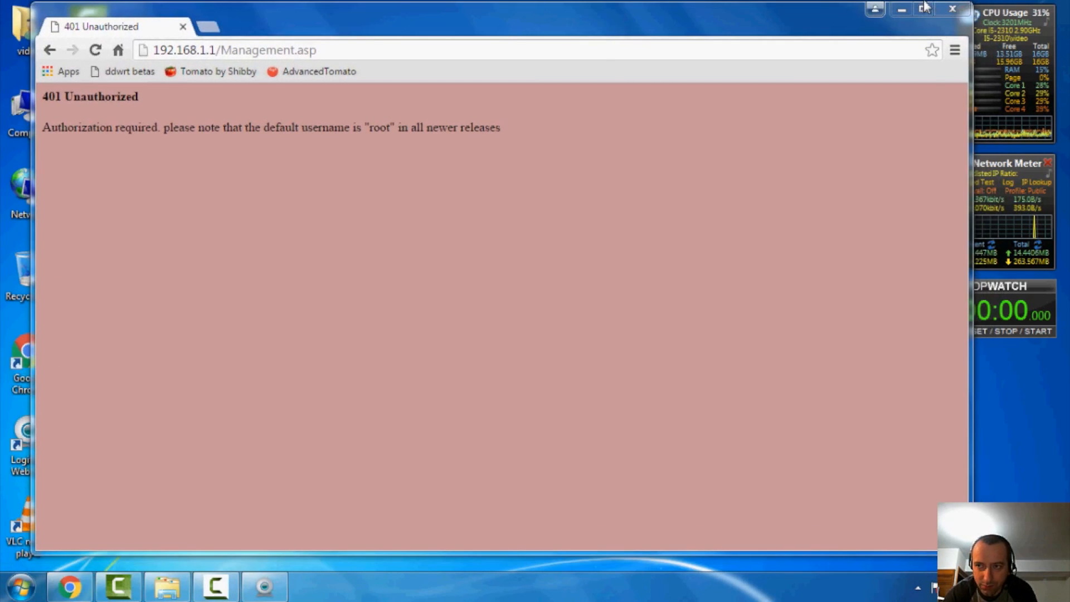
left_click(921, 12)
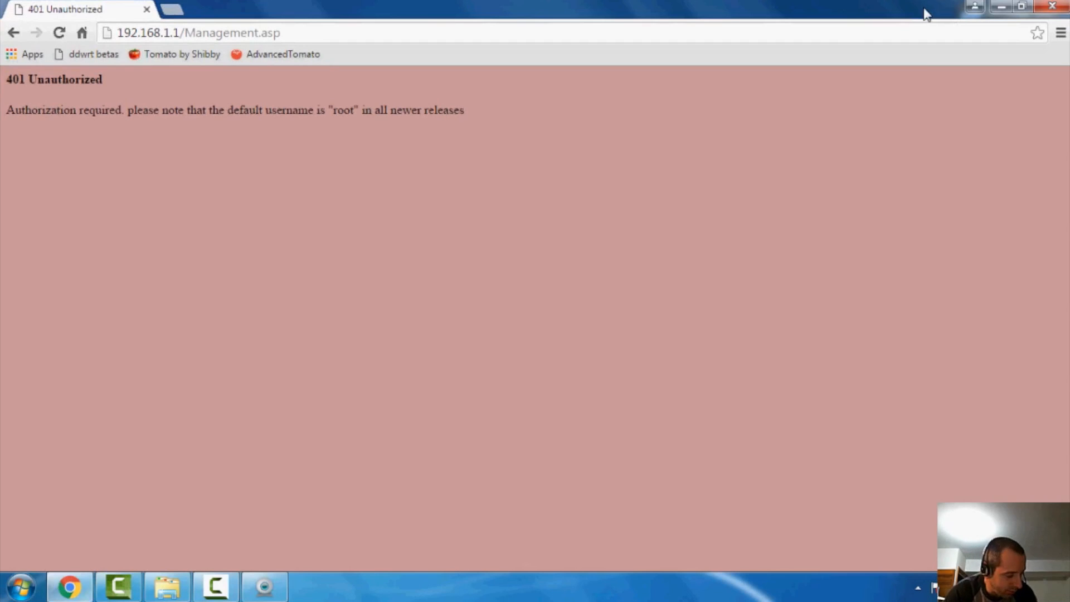